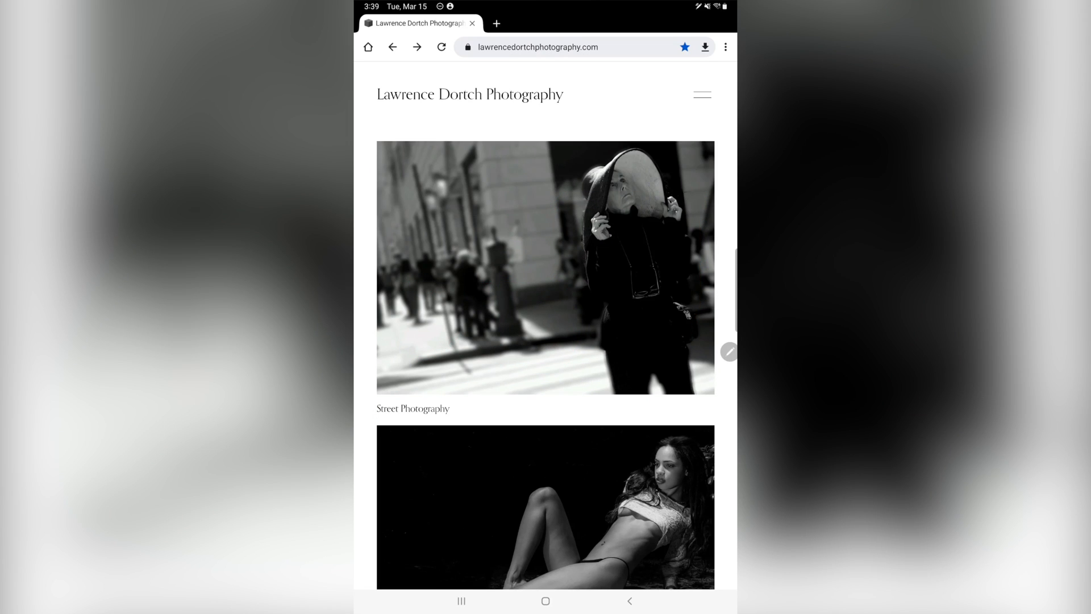
- Open the Gallery to view today's annotated Lawrence Dortch Photography screenshot
{"action": "left_click", "coordinate": [545, 601]}
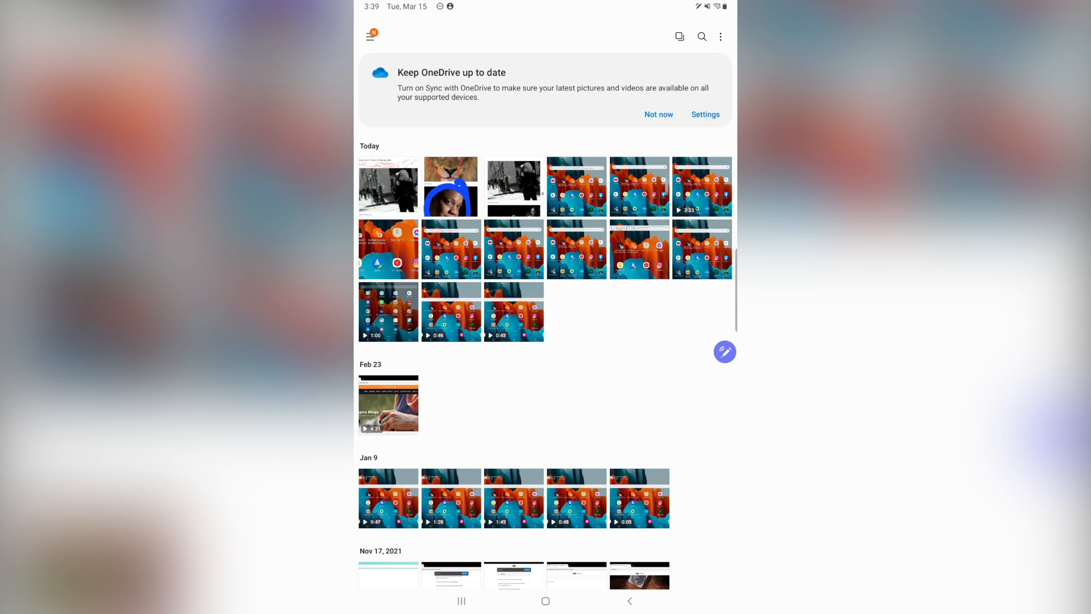
- Leave the Gallery and return to the tablet's home screen
{"action": "left_click", "coordinate": [388, 186]}
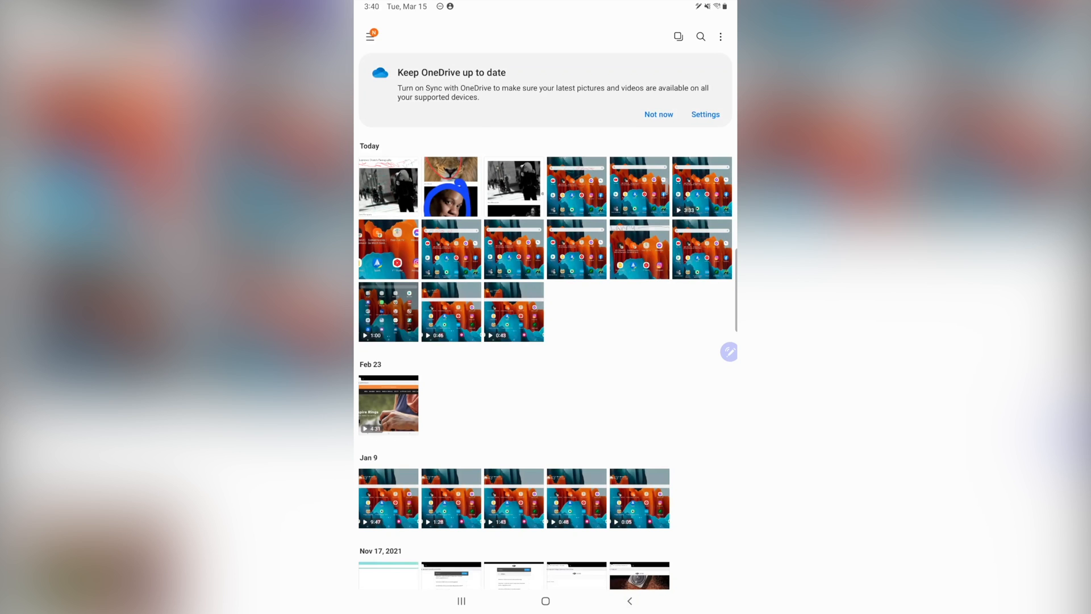
{"action": "left_click", "coordinate": [546, 600]}
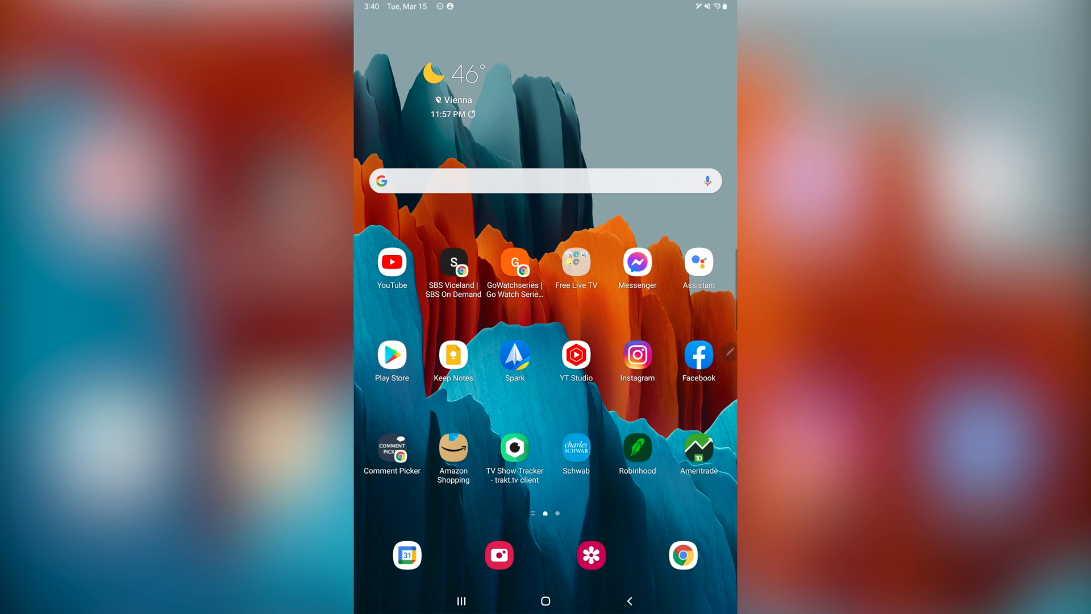
- Capture the home screen with Screen Write and open the pen settings to choose red
{"action": "left_click", "coordinate": [688, 272]}
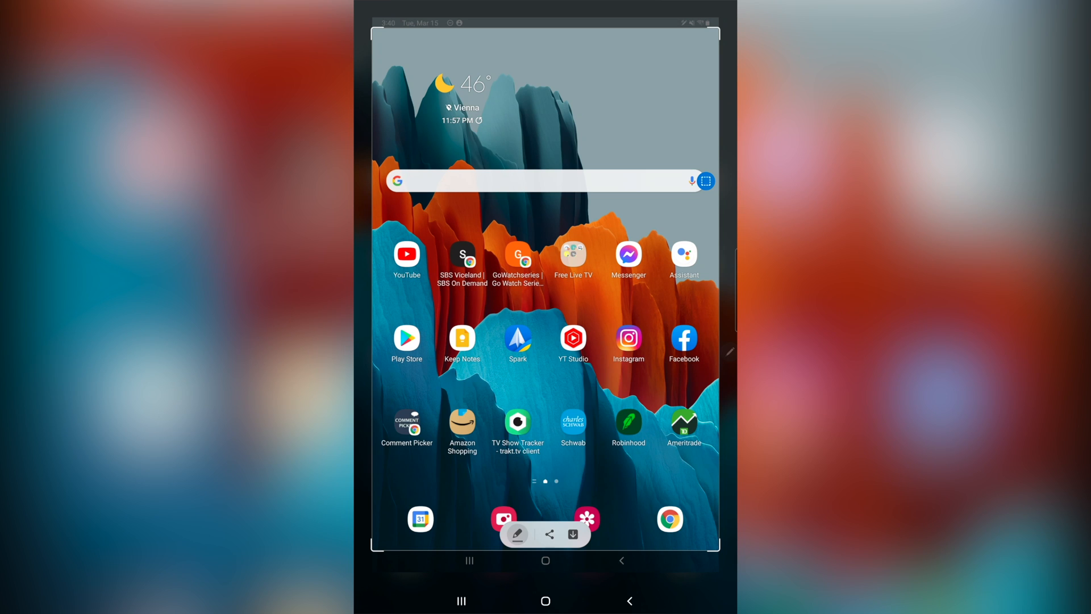
{"action": "left_click", "coordinate": [517, 534]}
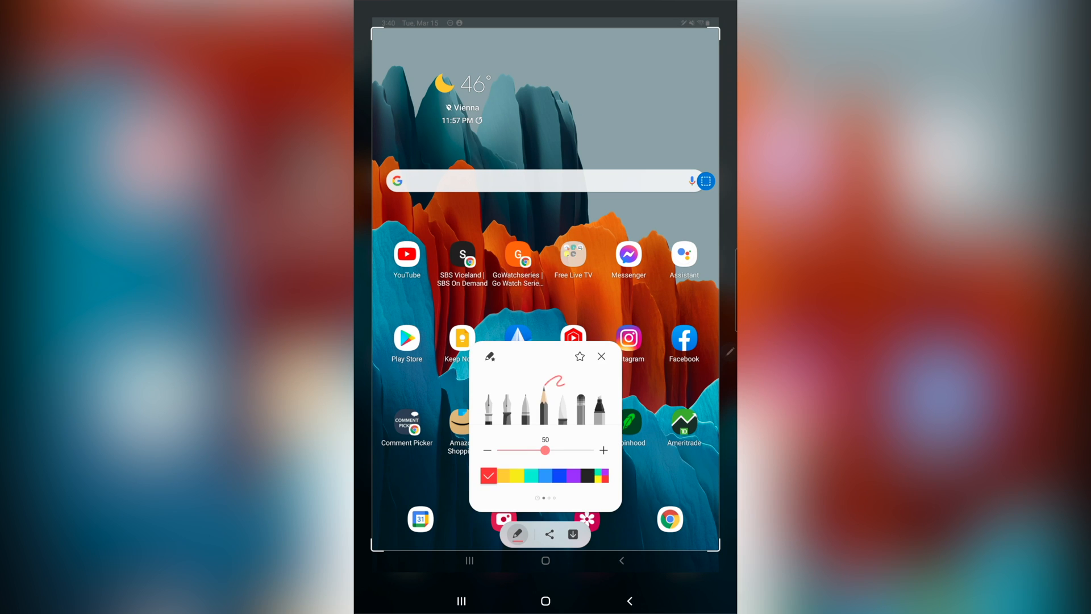